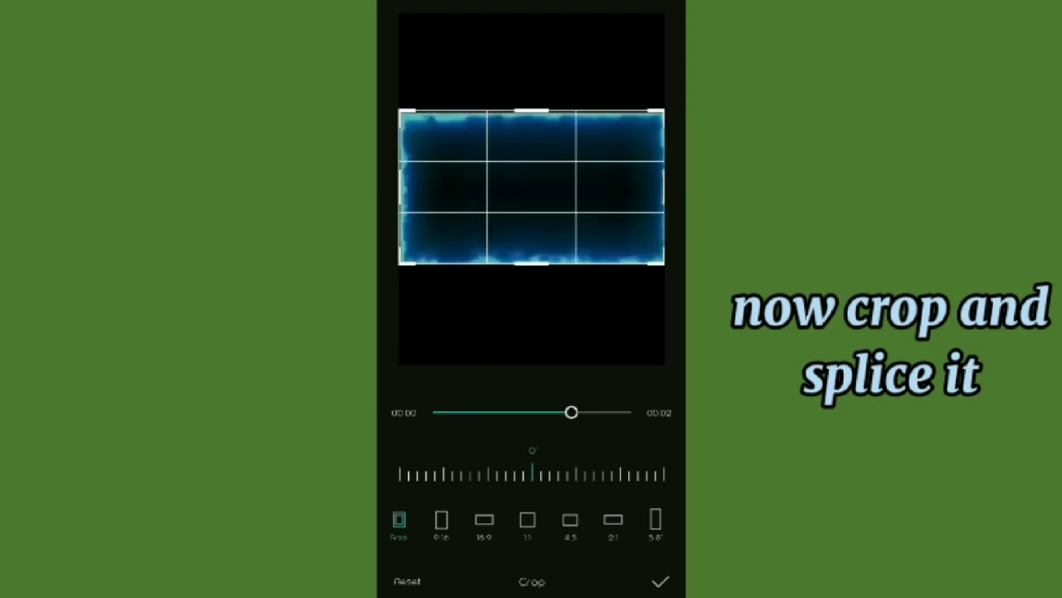
# Confirm the crop of the glowing blue frame overlay bordering the anime clip
pyautogui.click(661, 581)
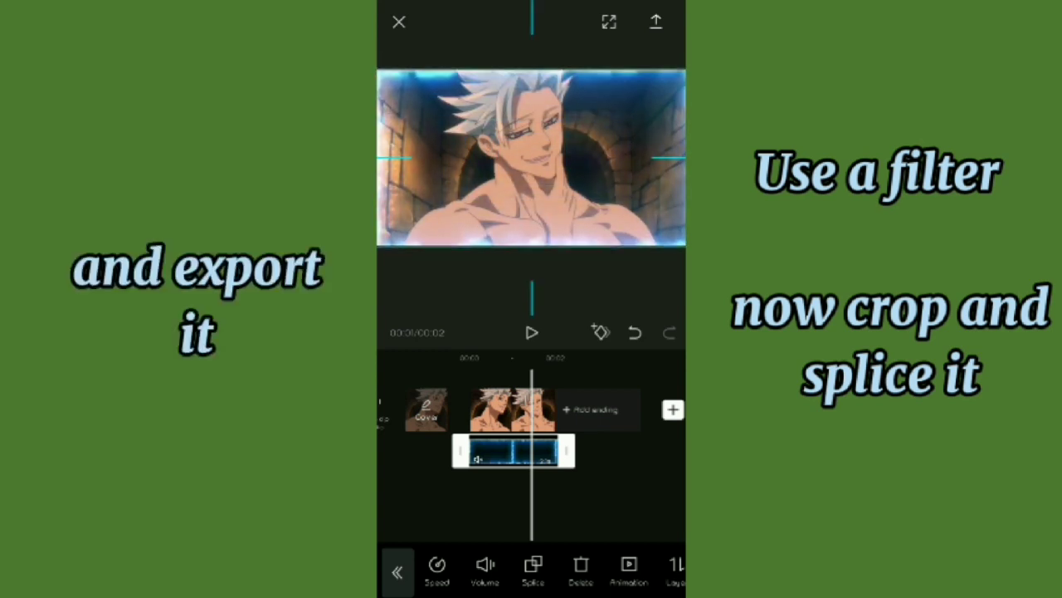
# Export the framed clip at 1080p 30fps for the nine-split-screen step
pyautogui.click(657, 20)
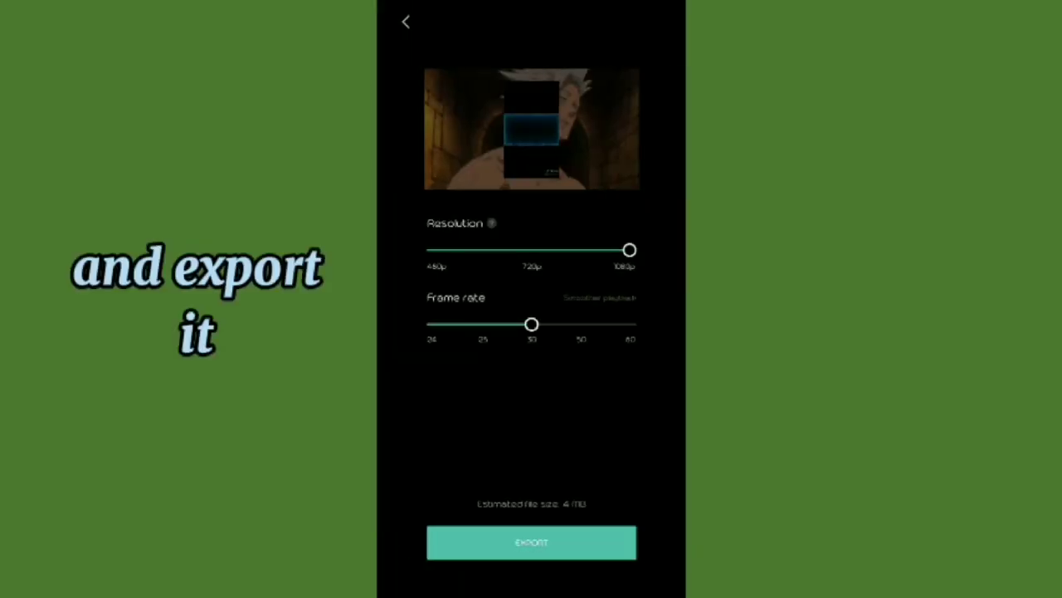
pyautogui.click(531, 541)
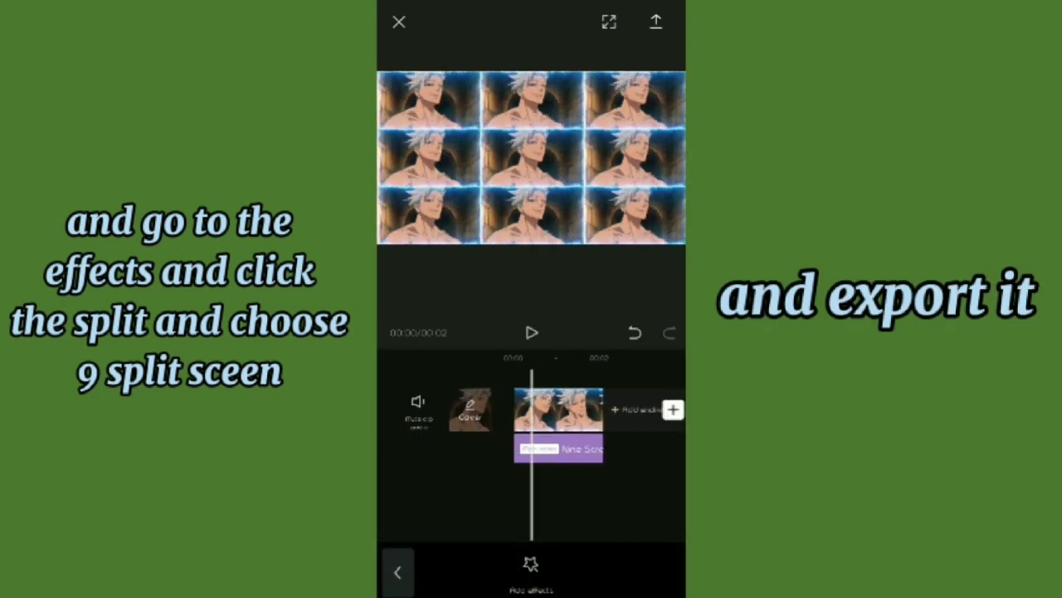
# Add a new character clip and layer the blue frame over it as an overlay
pyautogui.click(658, 20)
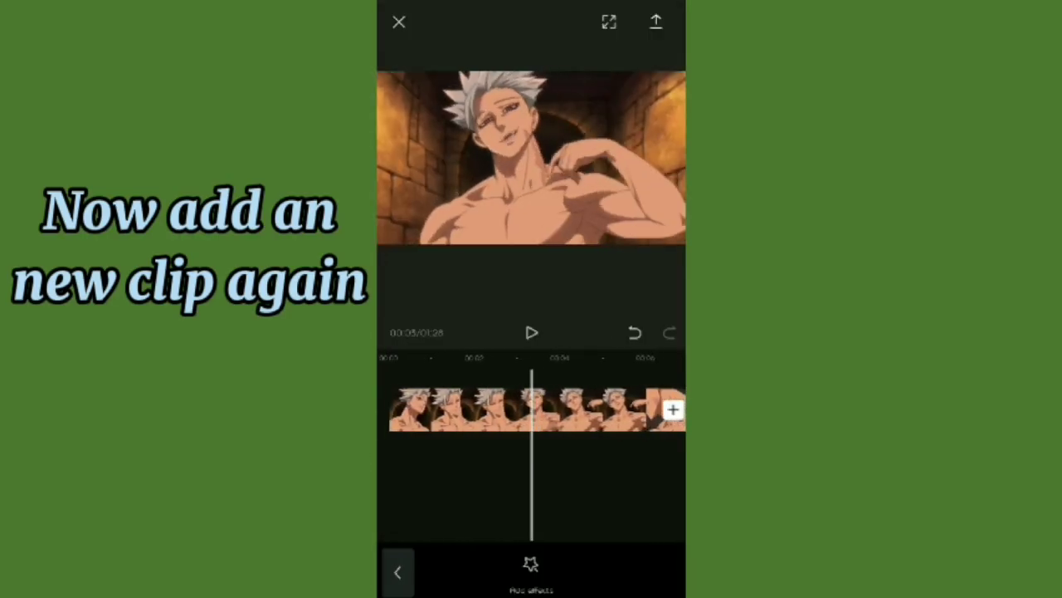
pyautogui.click(465, 412)
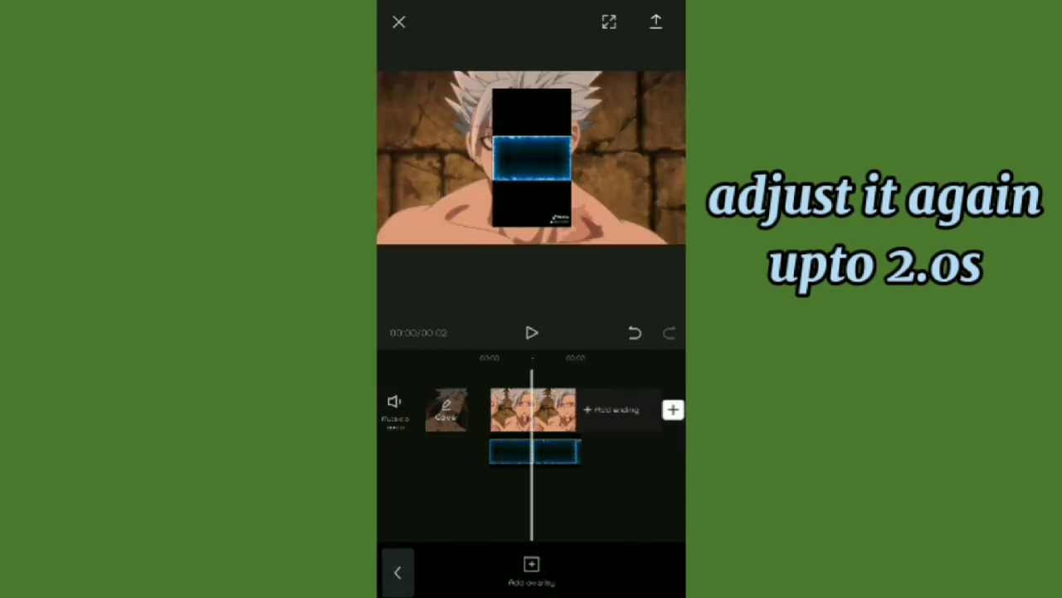
# Crop the blue frame overlay so it borders the second clip, and confirm
pyautogui.click(531, 453)
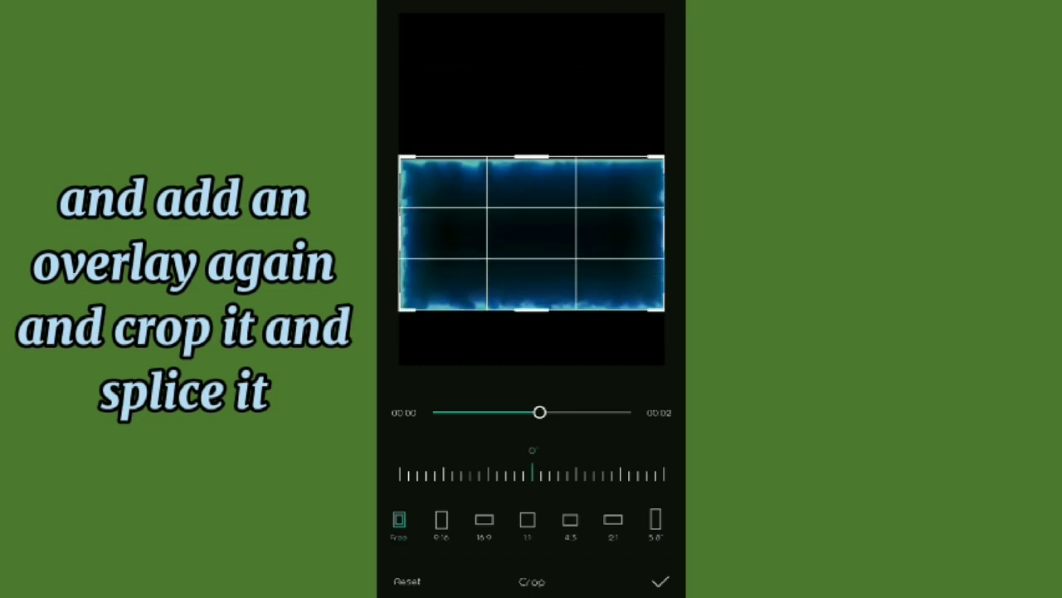
pyautogui.click(664, 581)
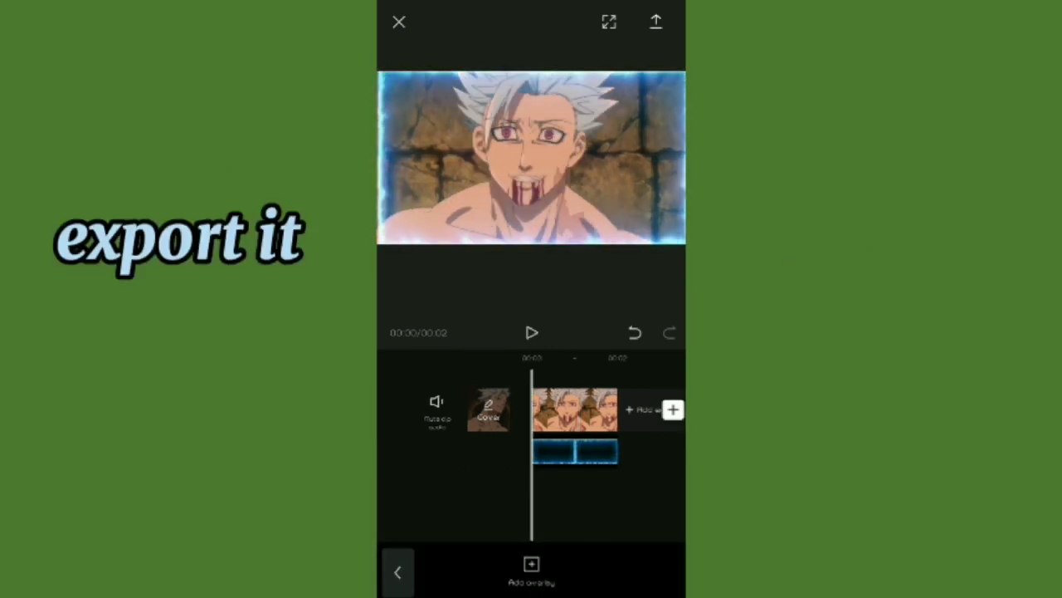
# Export the second clip, apply the 9 split screen effect, and export it again
pyautogui.click(654, 22)
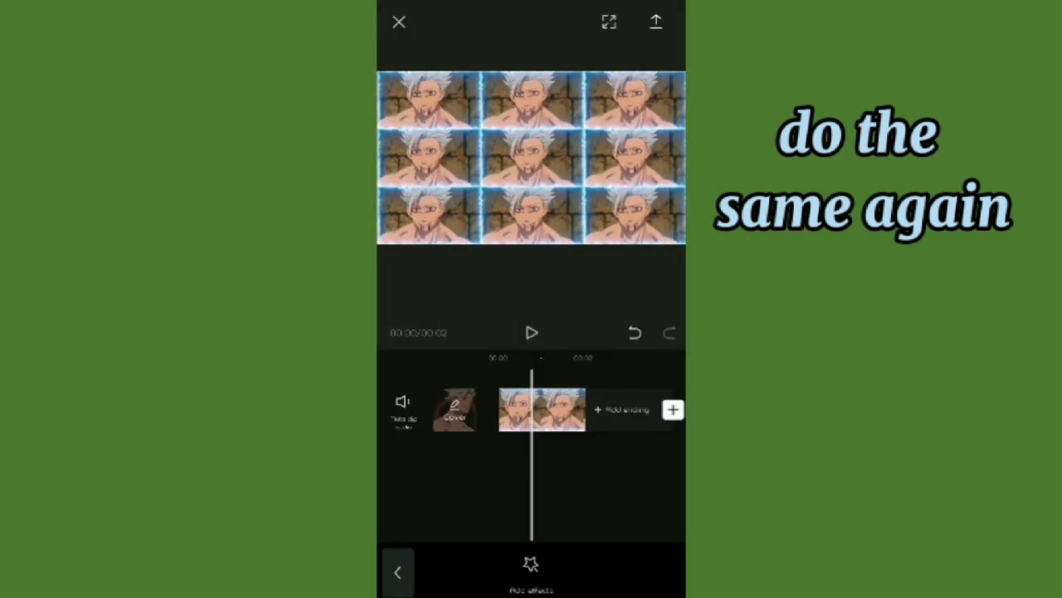
pyautogui.click(402, 400)
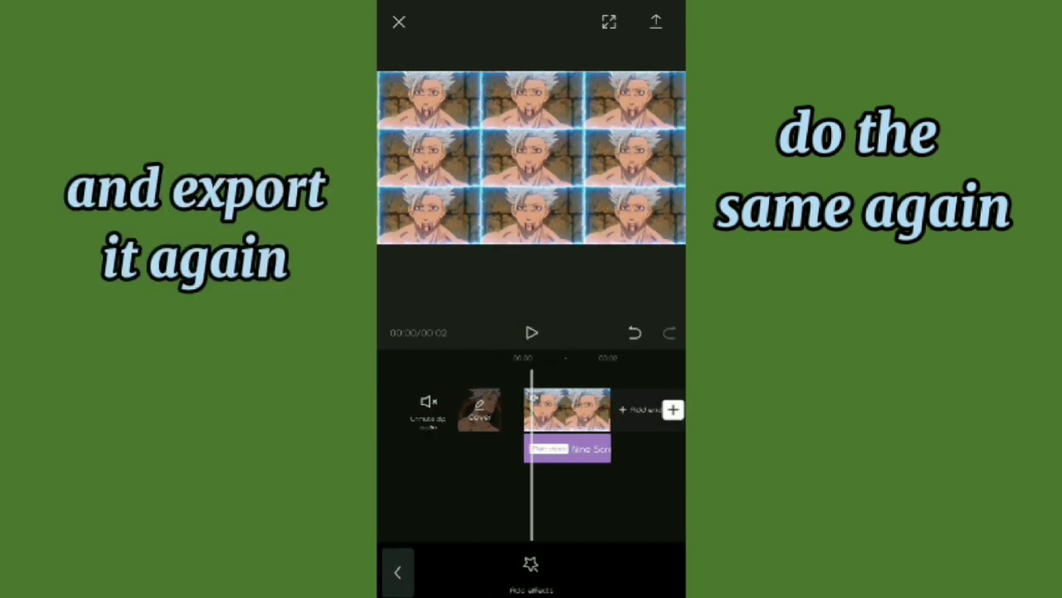
pyautogui.click(654, 19)
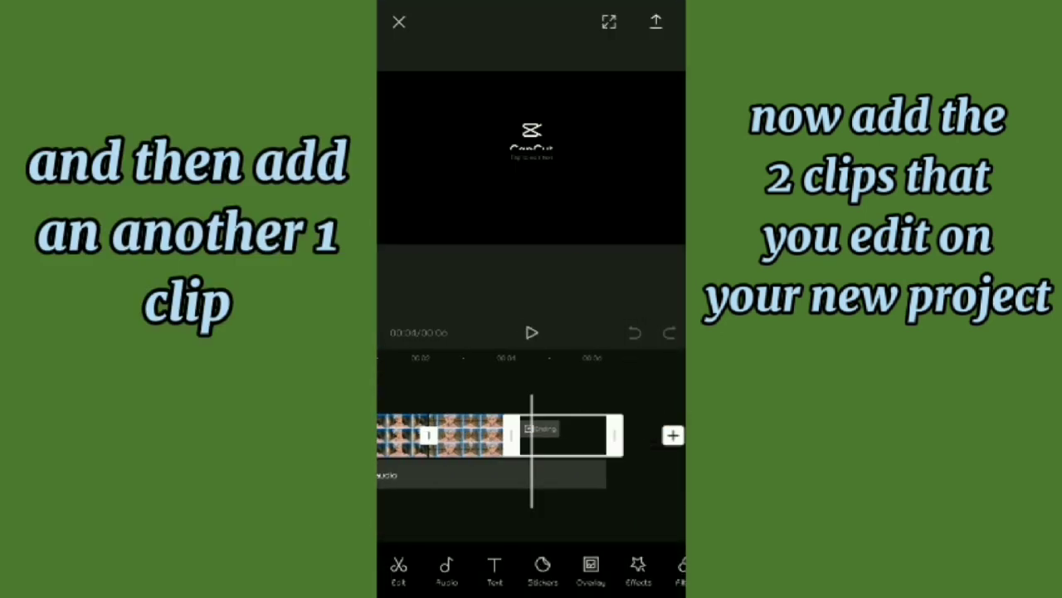
# Duplicate the first split-screen clip onto the overlay track for masking
pyautogui.click(674, 435)
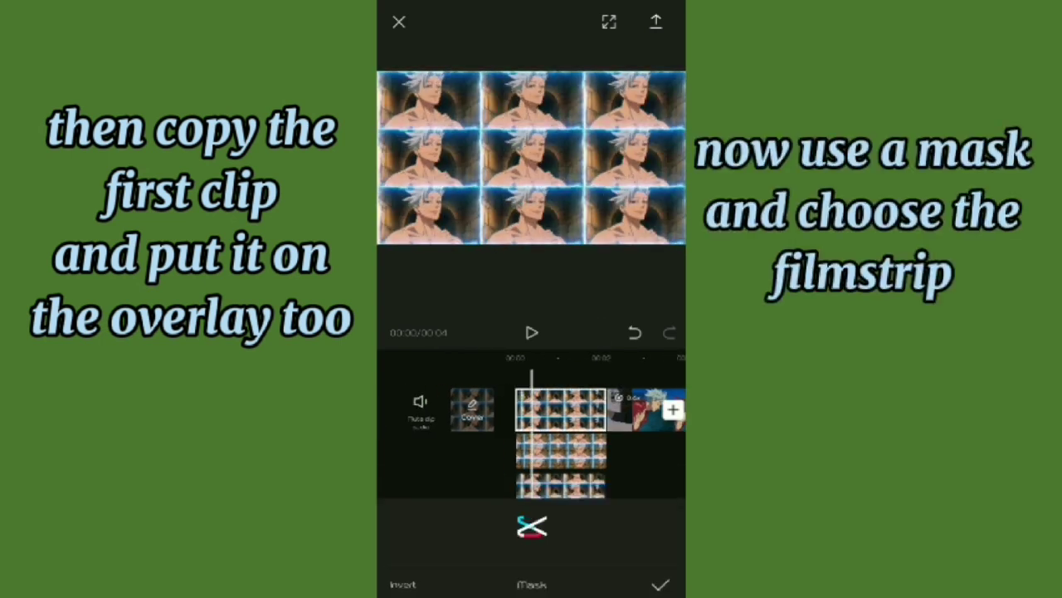
# Confirm the Filmstrip mask and place the last red-jacket clip on the overlay
pyautogui.click(526, 528)
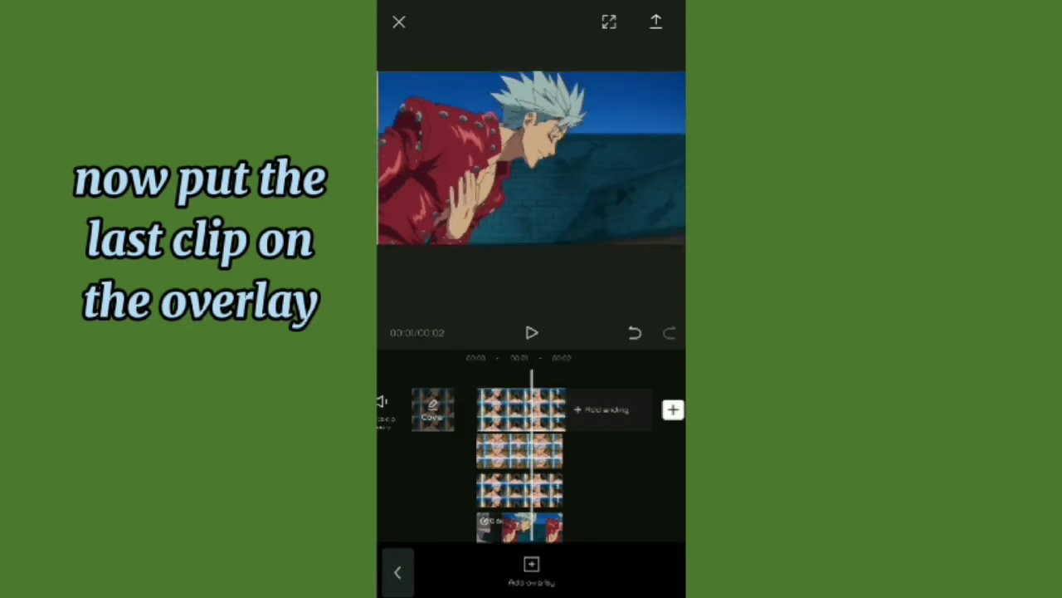
pyautogui.click(523, 408)
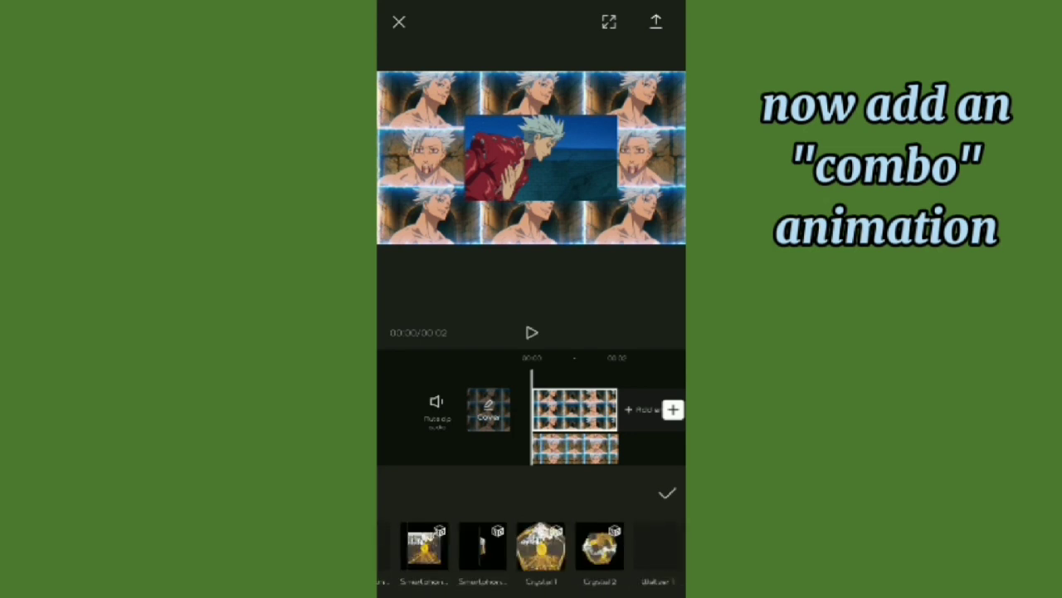
# Apply and confirm the Train combo animation on the split-screen clip
pyautogui.click(528, 557)
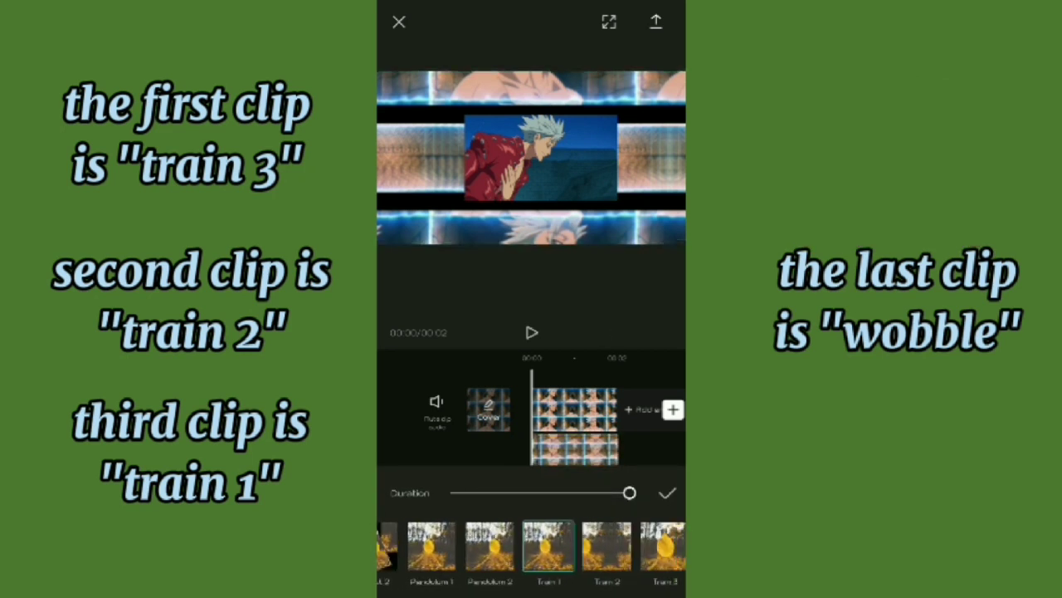
pyautogui.click(667, 491)
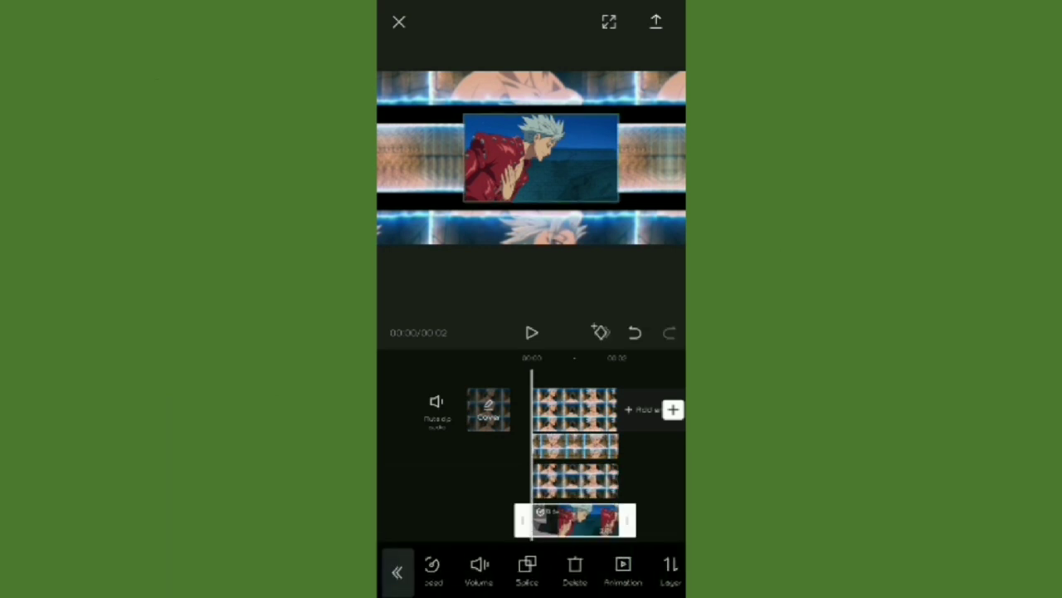